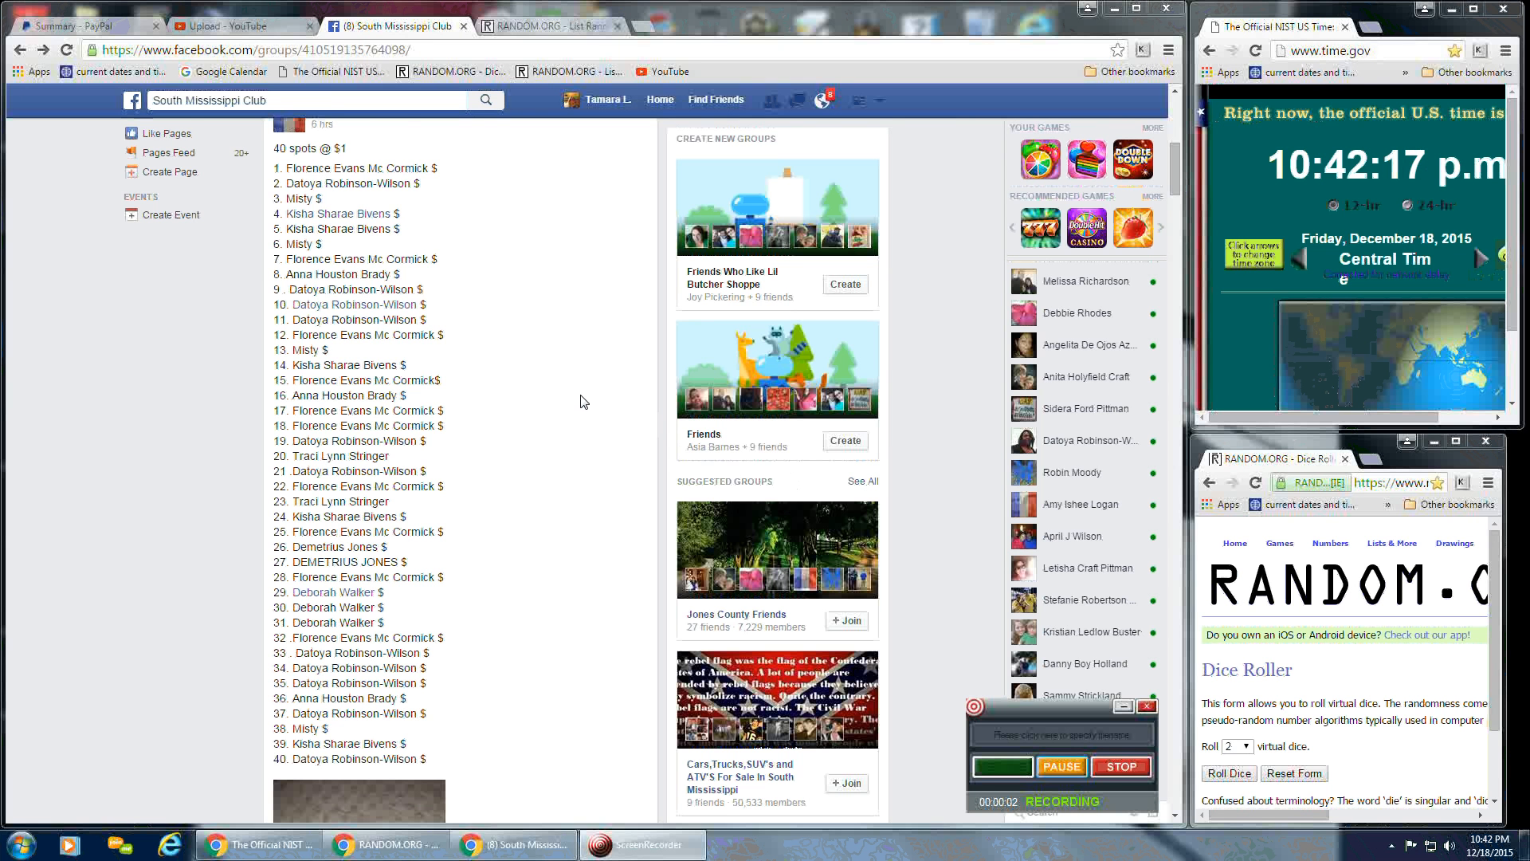
pyautogui.moveTo(564, 365)
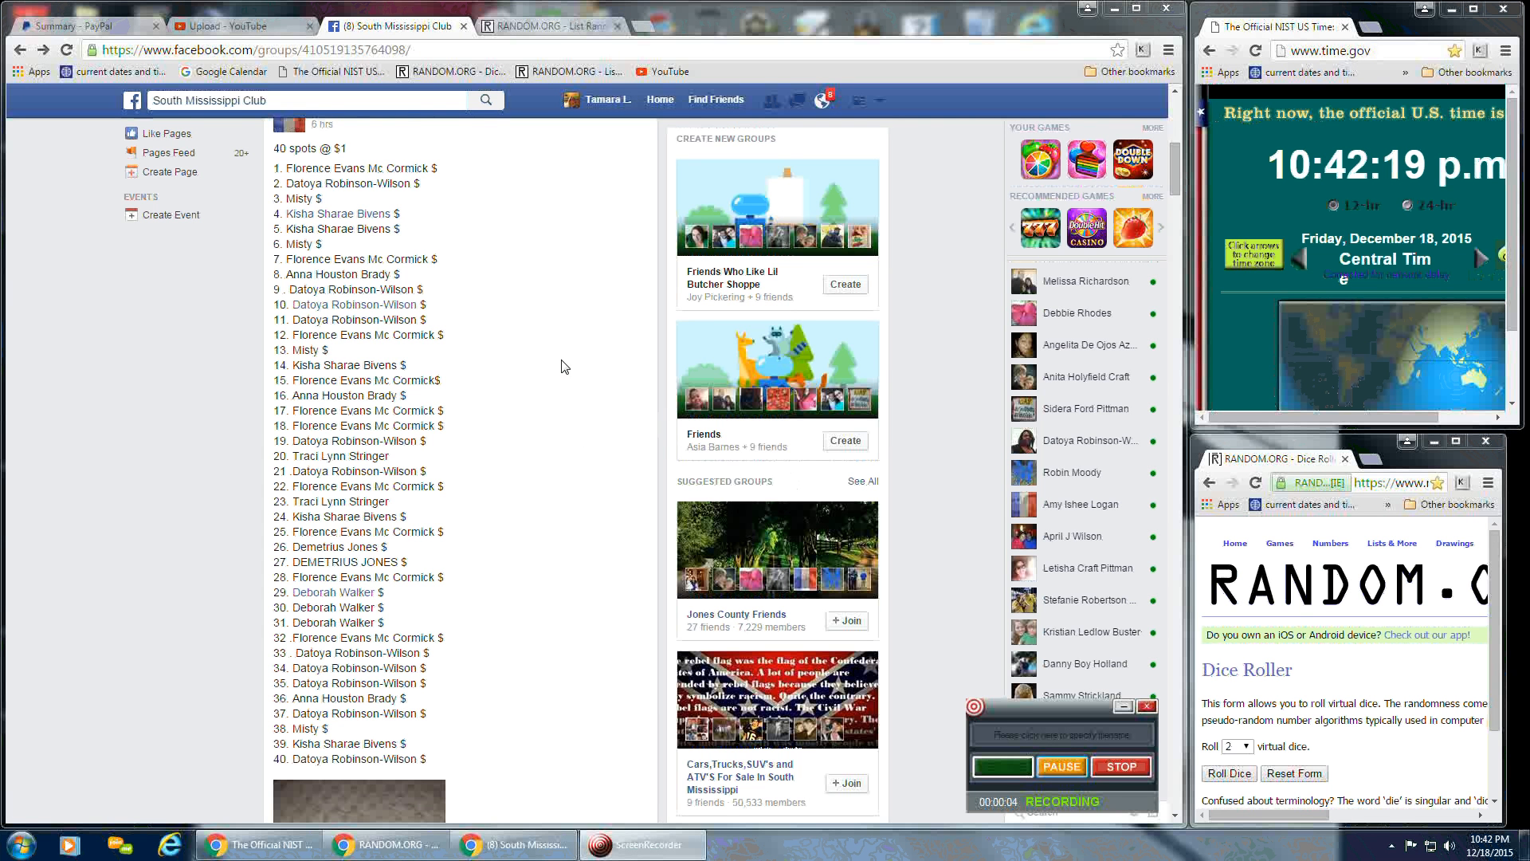
pyautogui.moveTo(547, 382)
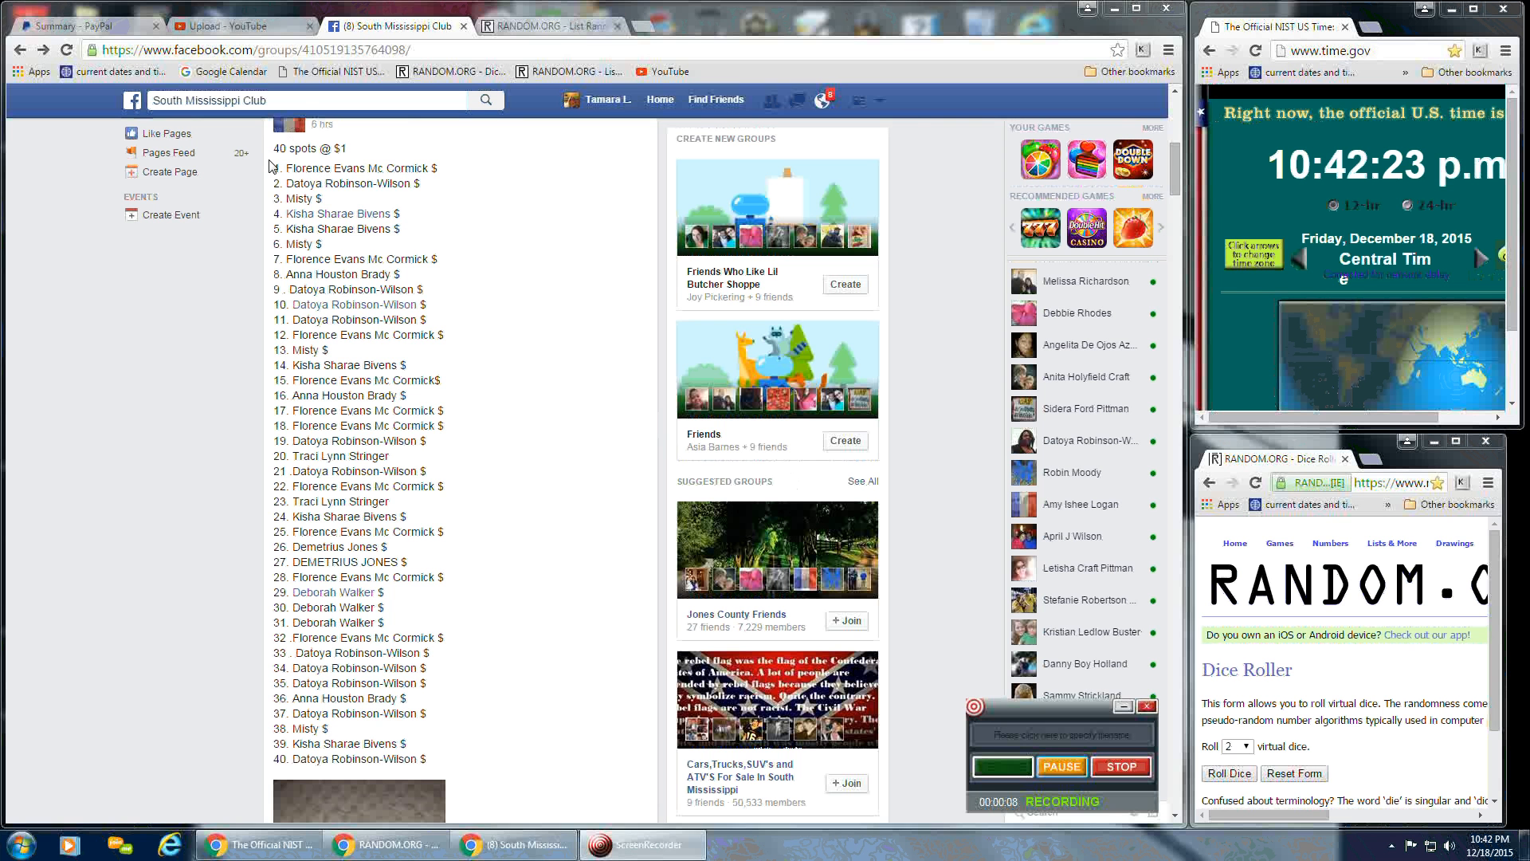
# Select the 40-name raffle list in the group post for copying.
pyautogui.moveTo(273, 166); pyautogui.dragTo(442, 662)
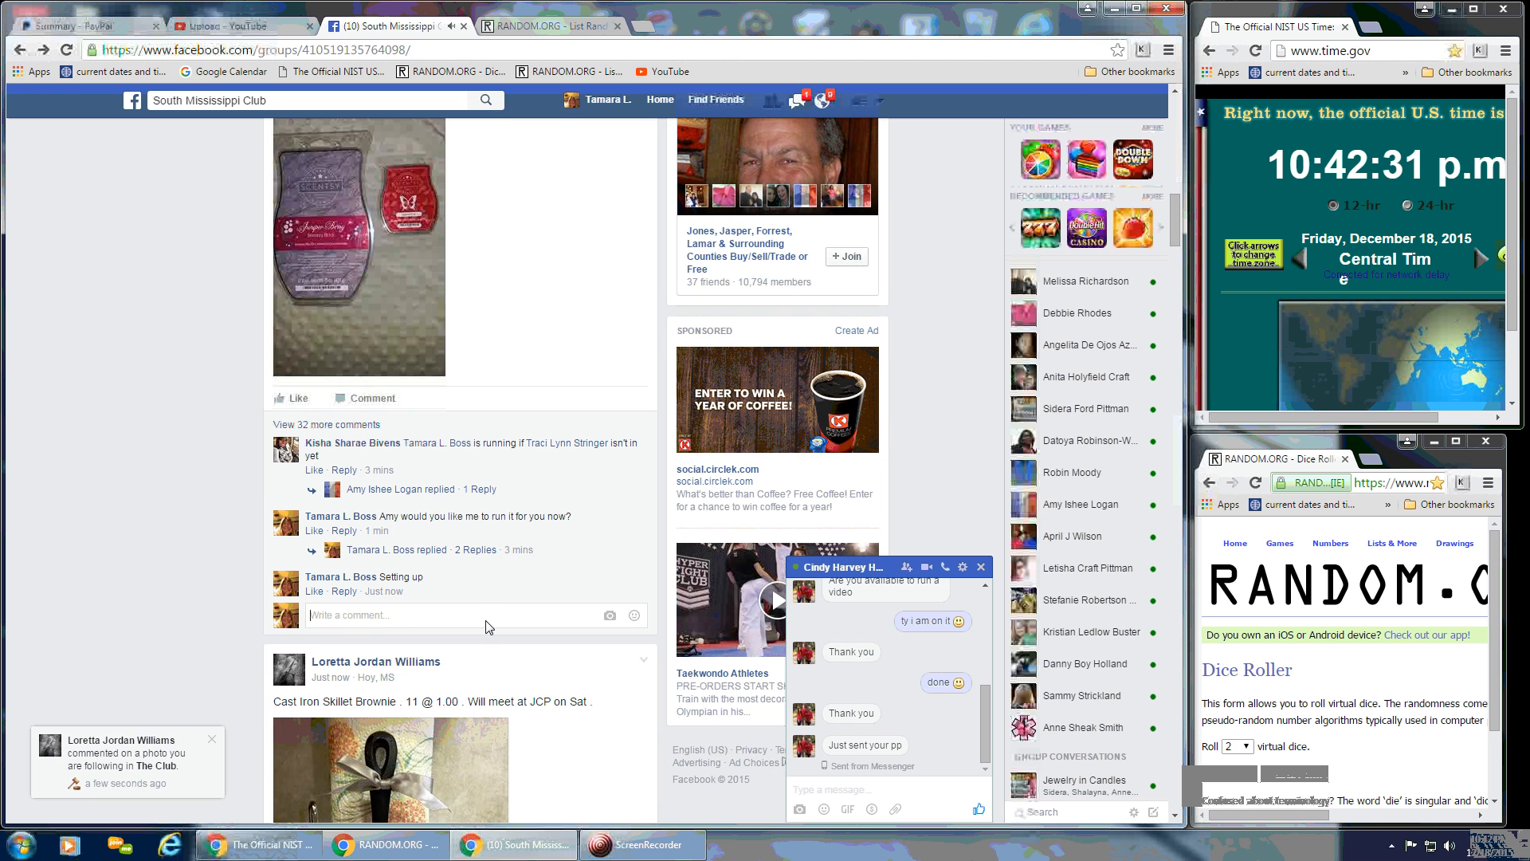
# Post a 'Live' comment under the raffle post.
pyautogui.write('Live')
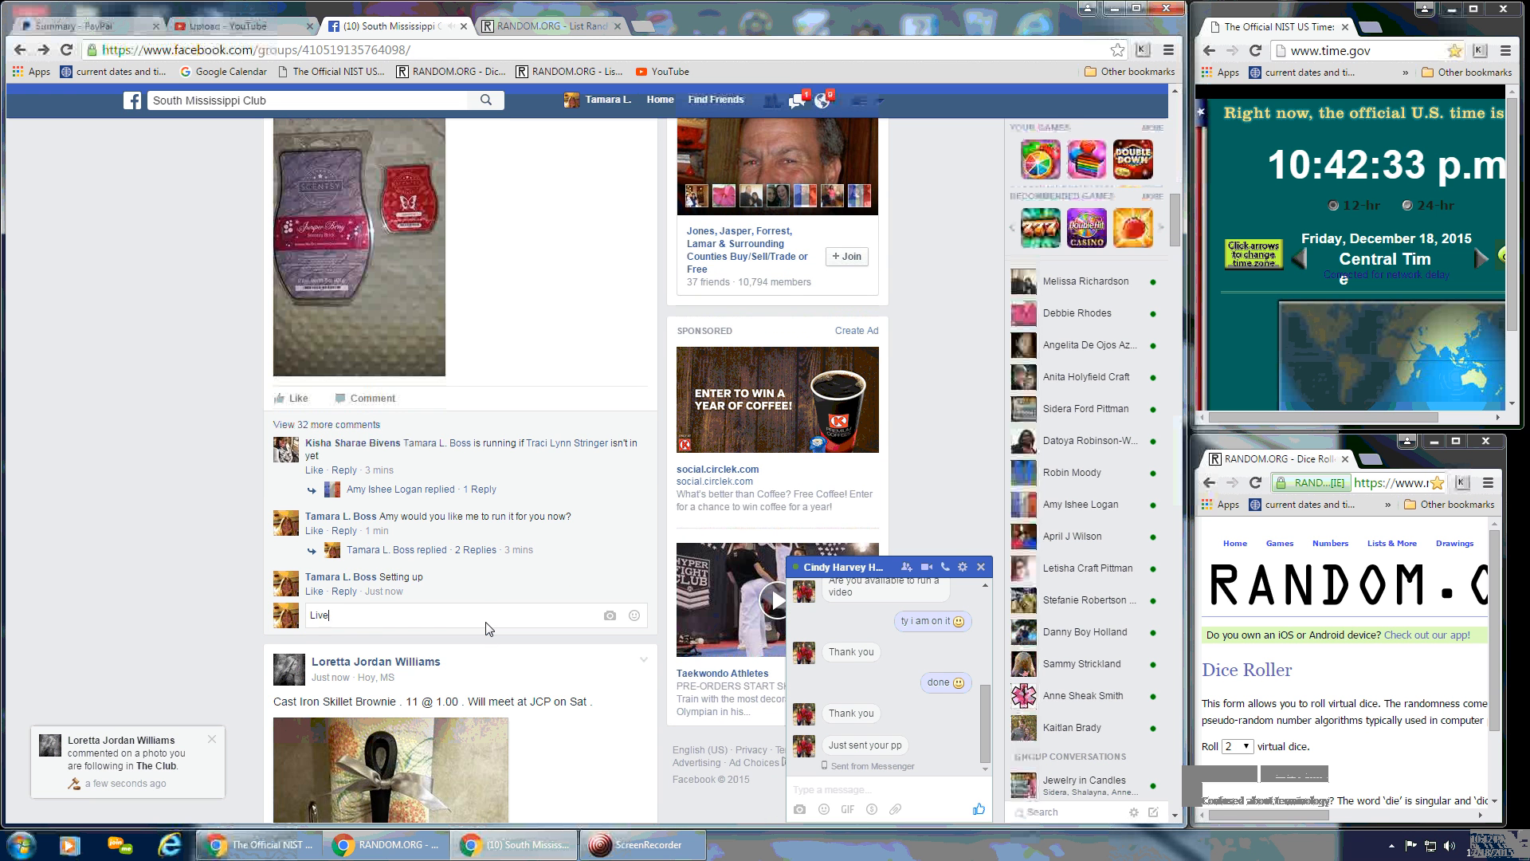
pyautogui.press('enter')
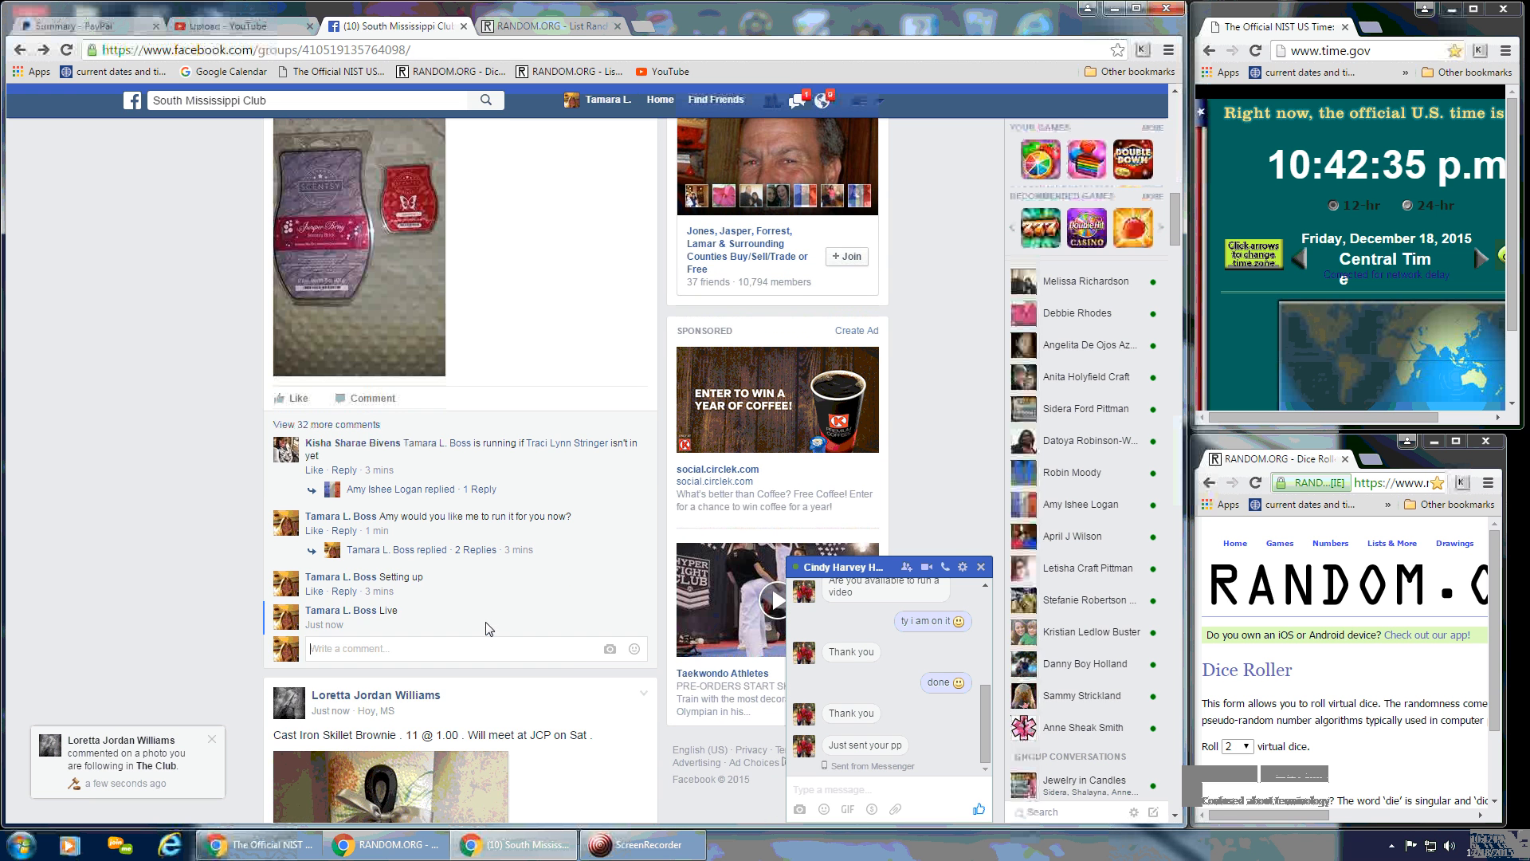
pyautogui.moveTo(982, 565)
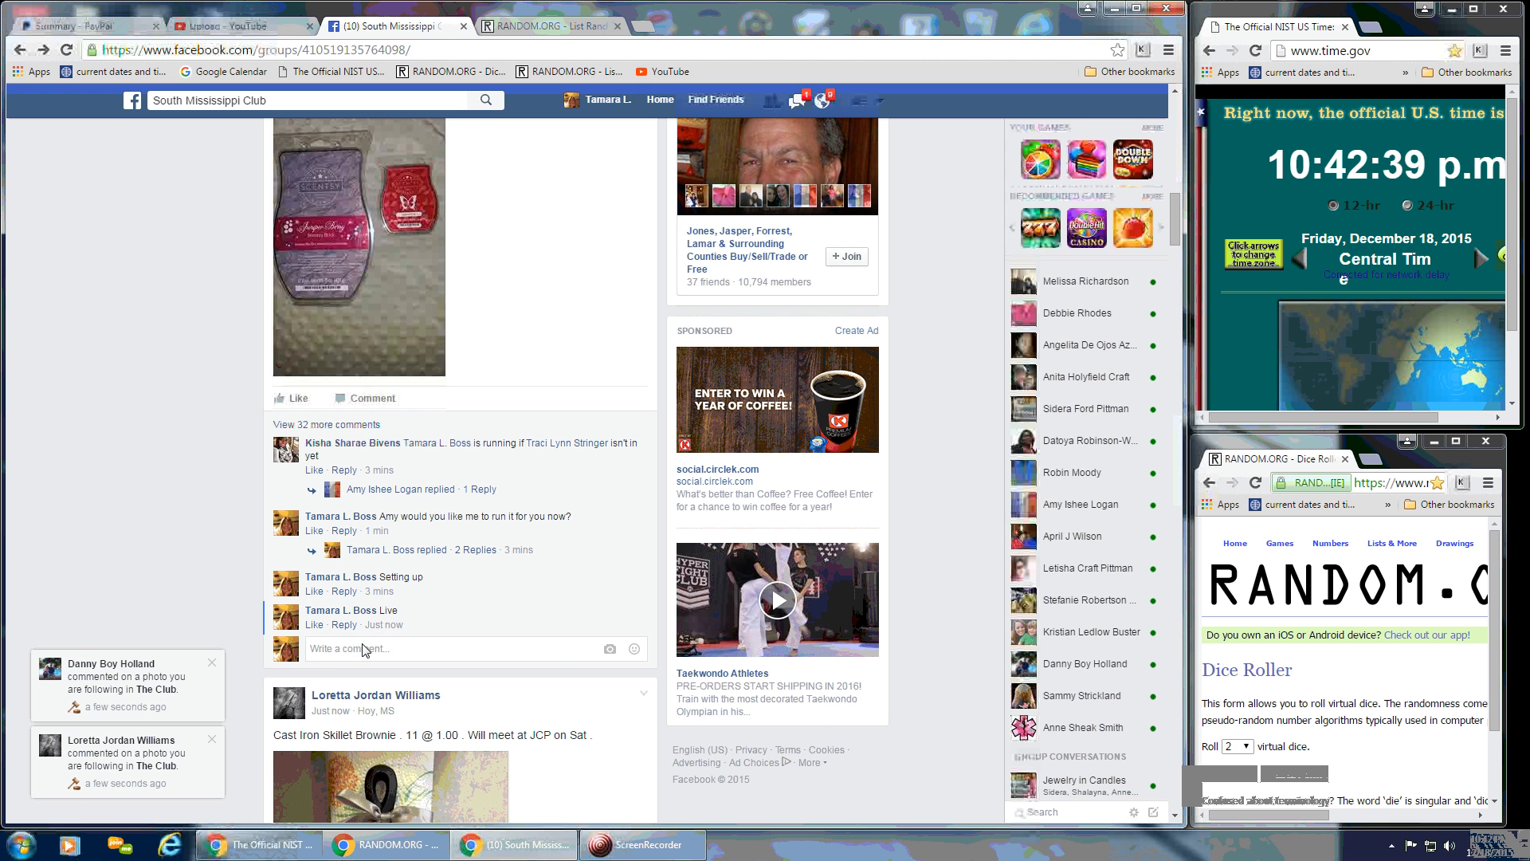
pyautogui.moveTo(382, 625)
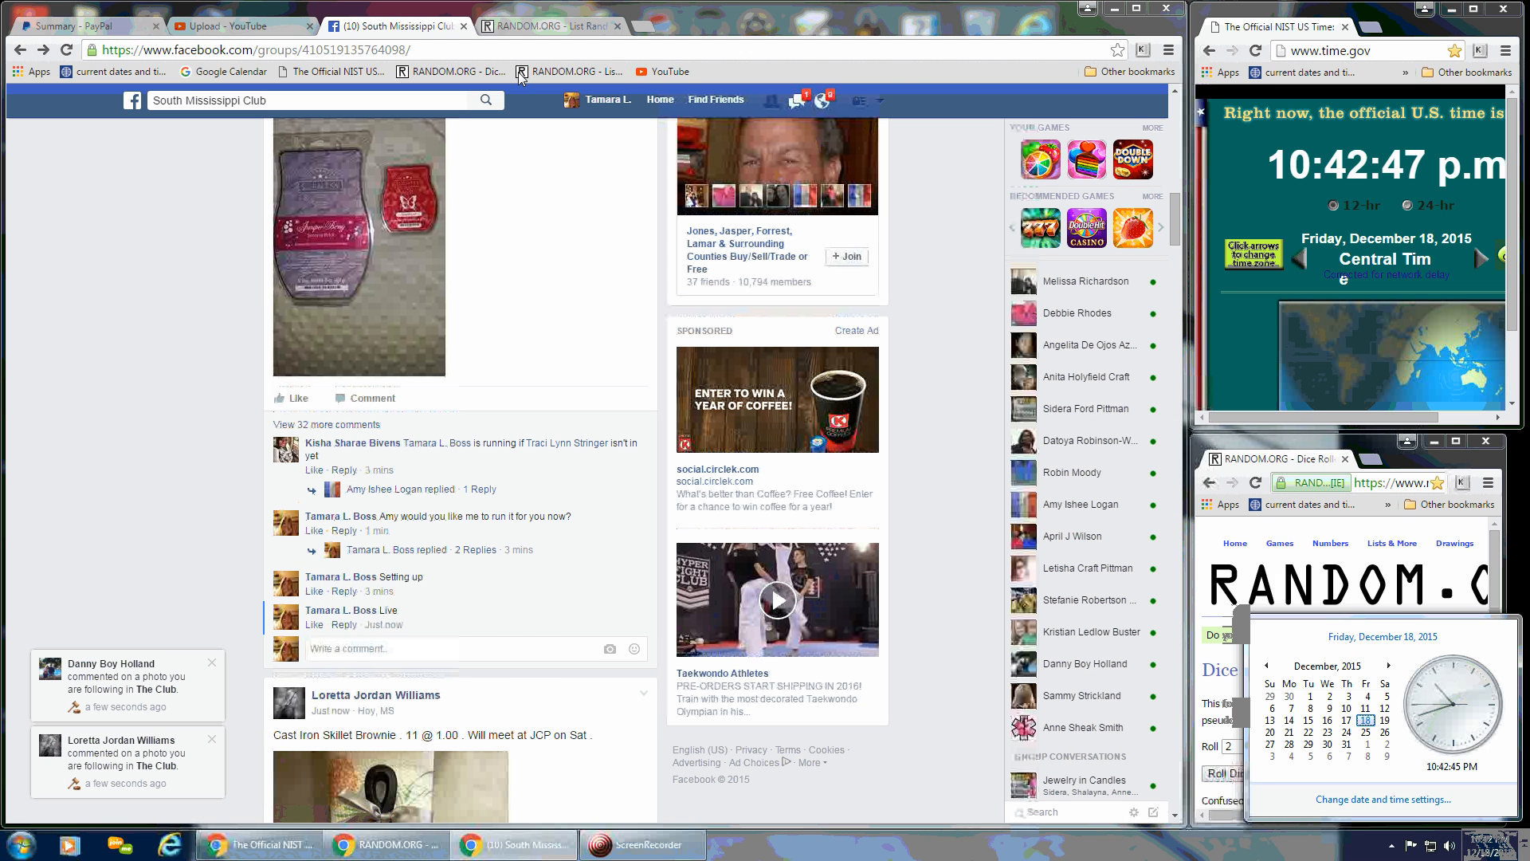
# Load the List Randomizer with the 40-name list and check the clock time.
pyautogui.click(546, 25)
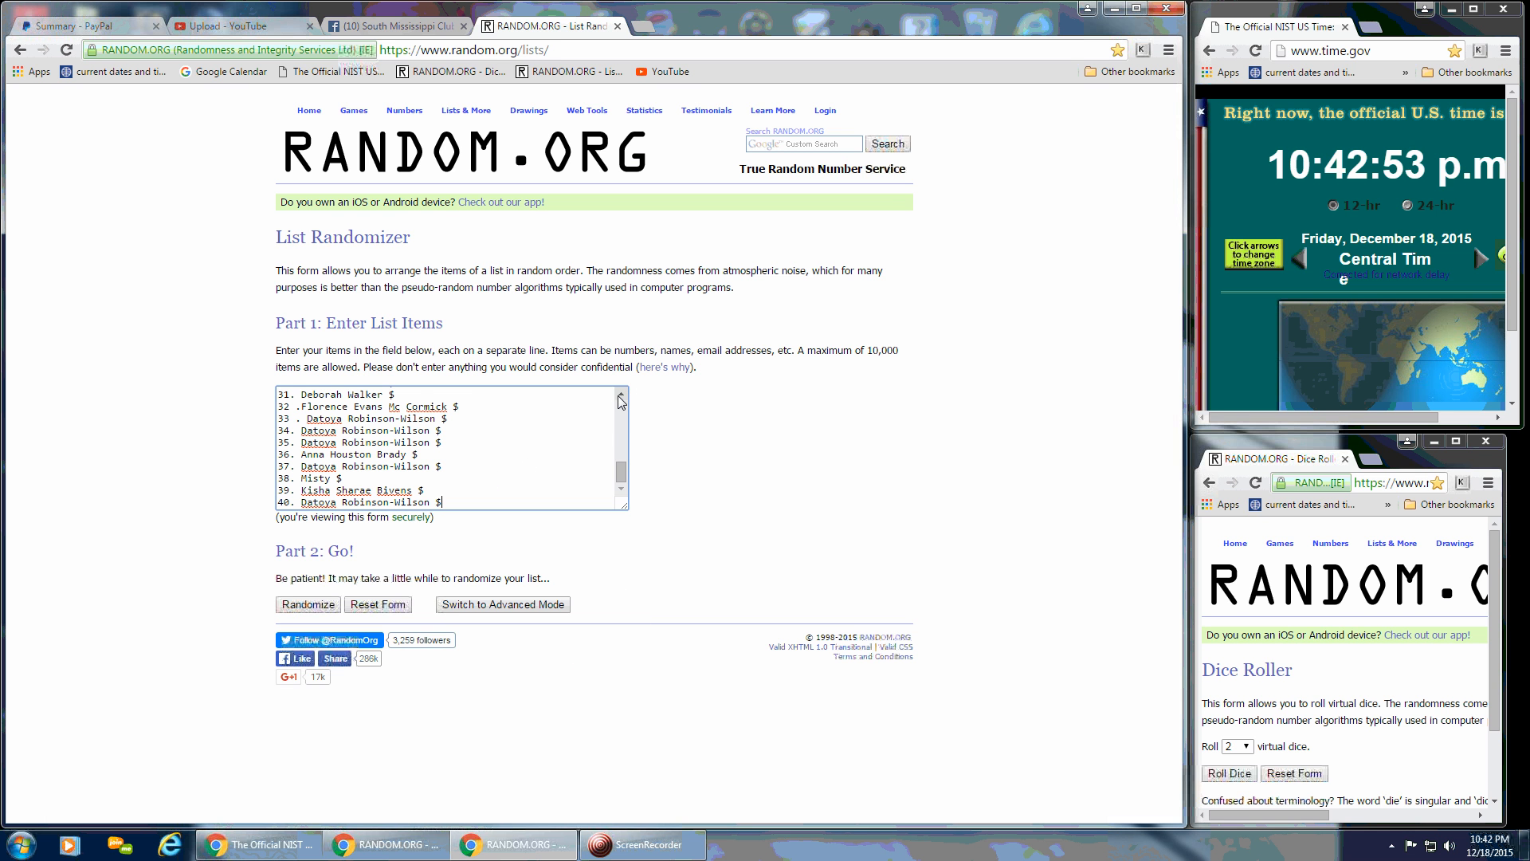
pyautogui.click(621, 394)
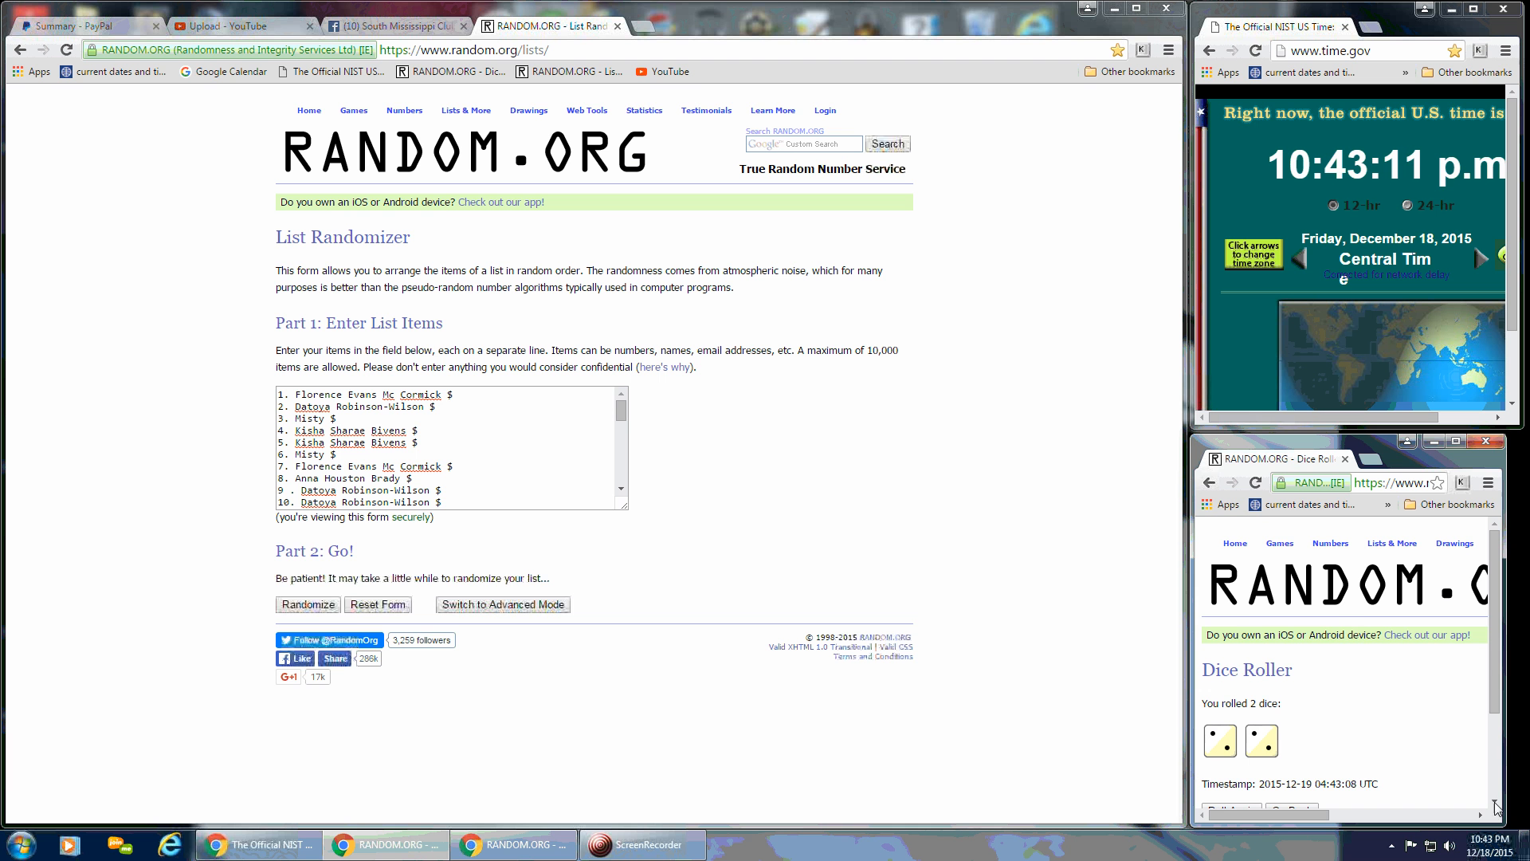
pyautogui.click(1444, 844)
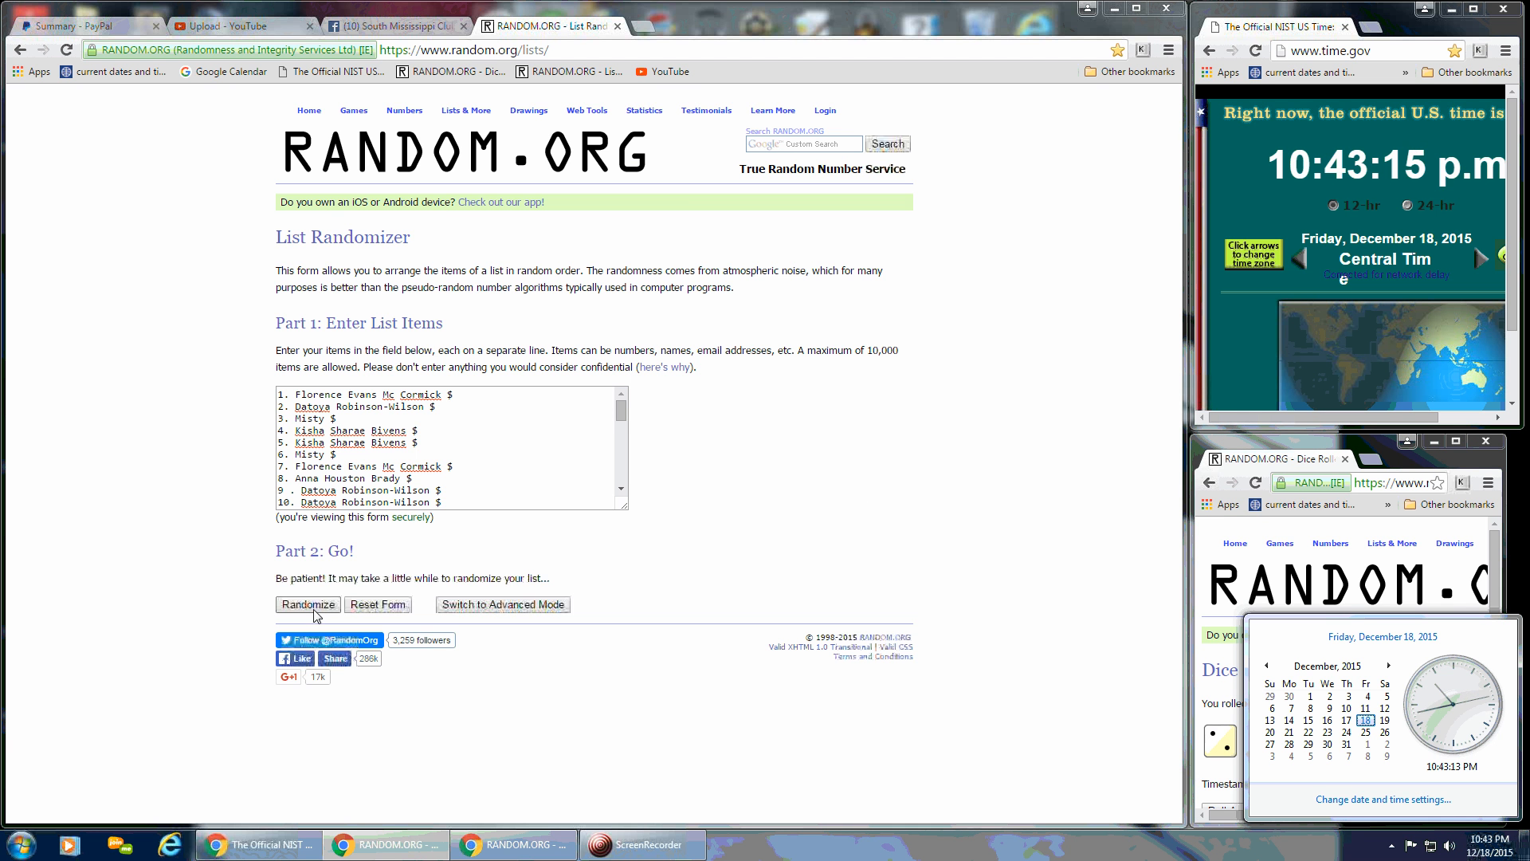
# Randomize the 40-name list repeatedly until it reports 3 times, checking the timestamp.
pyautogui.click(307, 604)
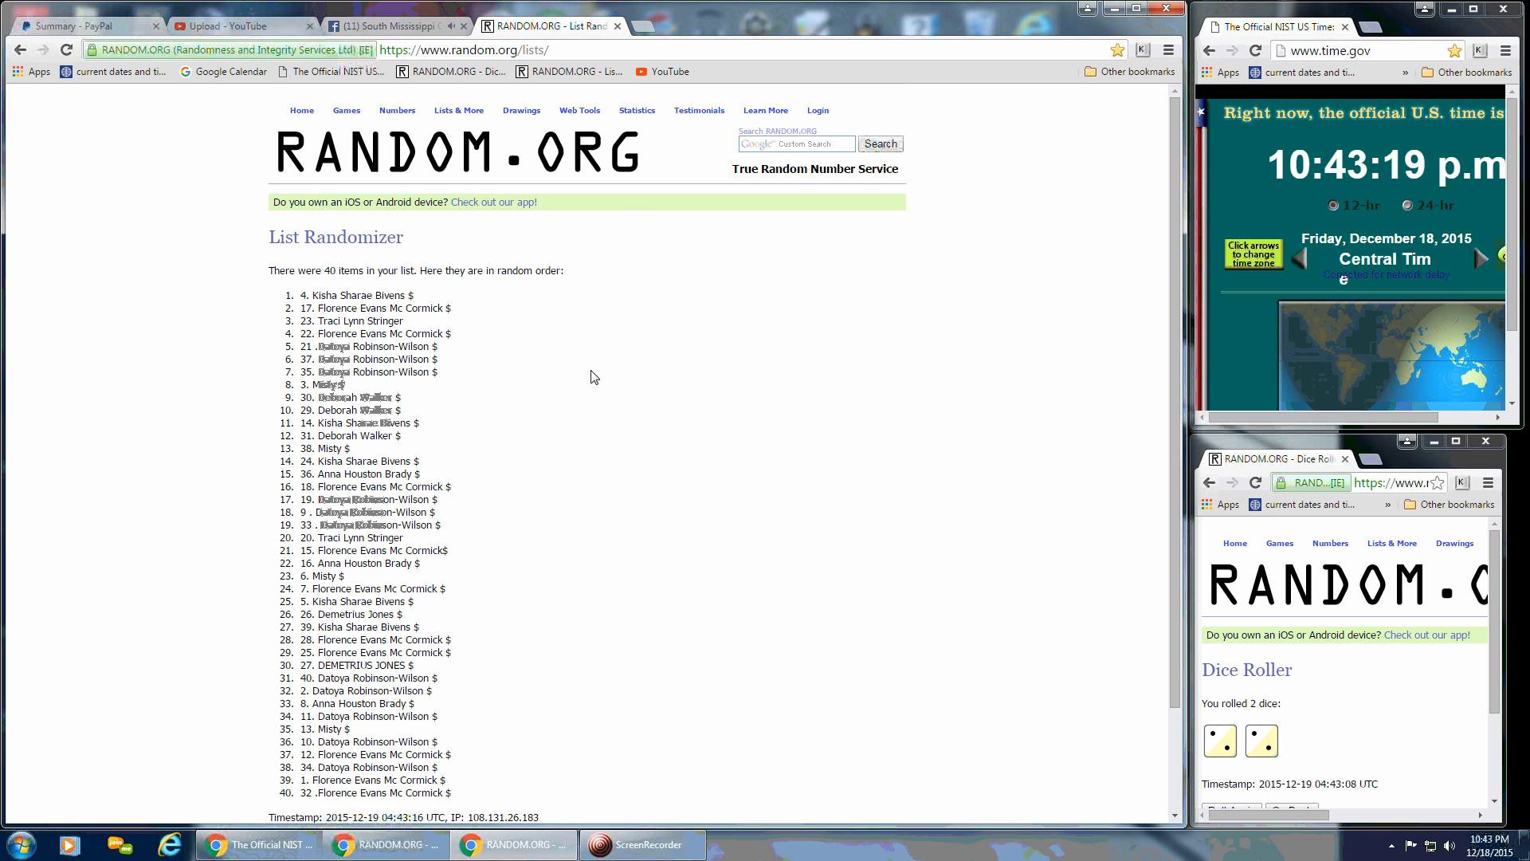
pyautogui.scroll(-3)
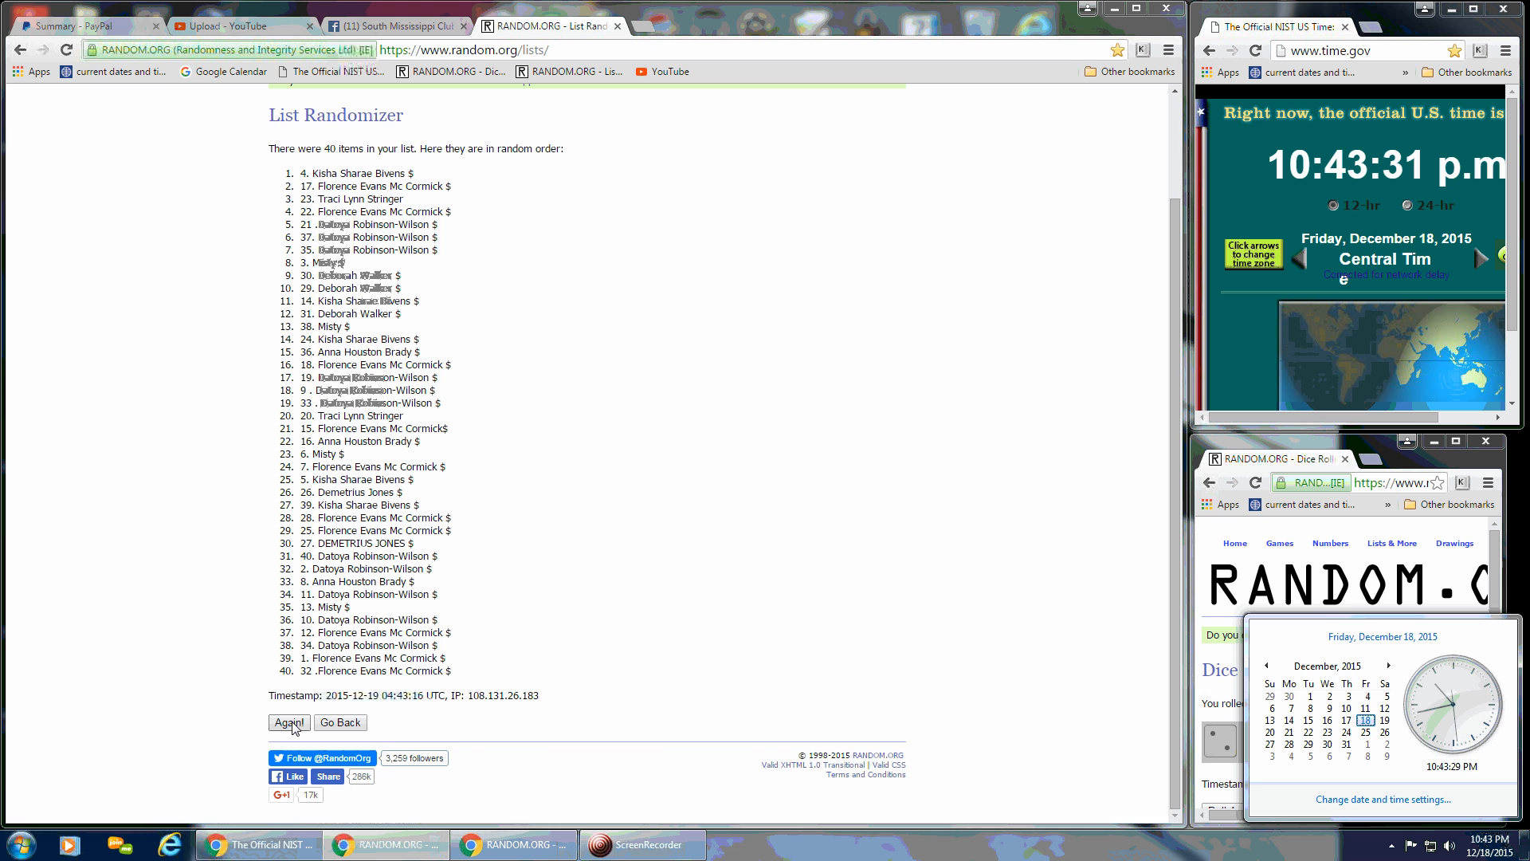
pyautogui.click(288, 722)
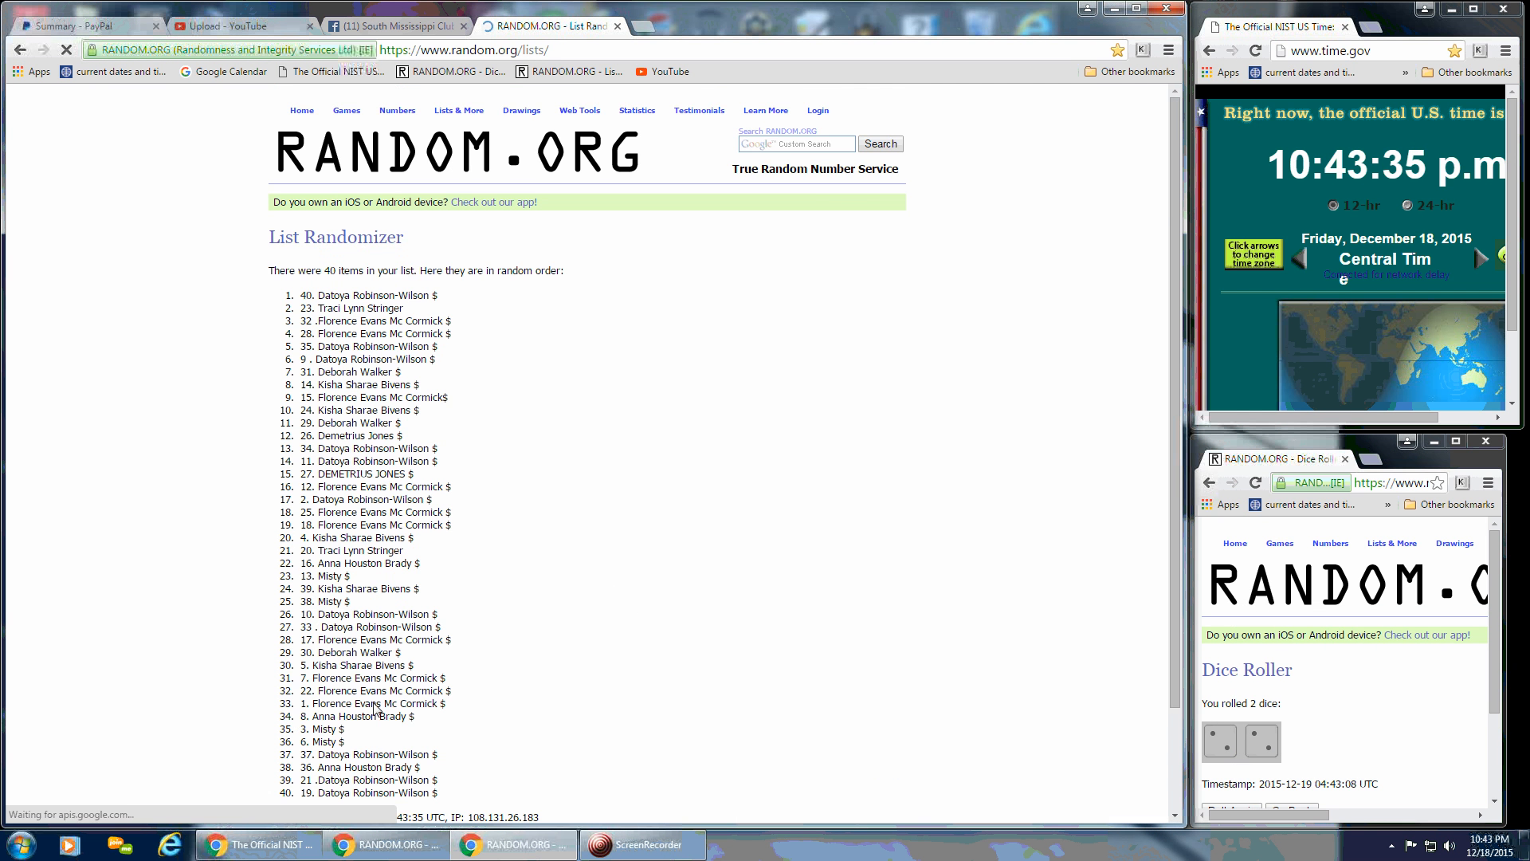
pyautogui.scroll(-3)
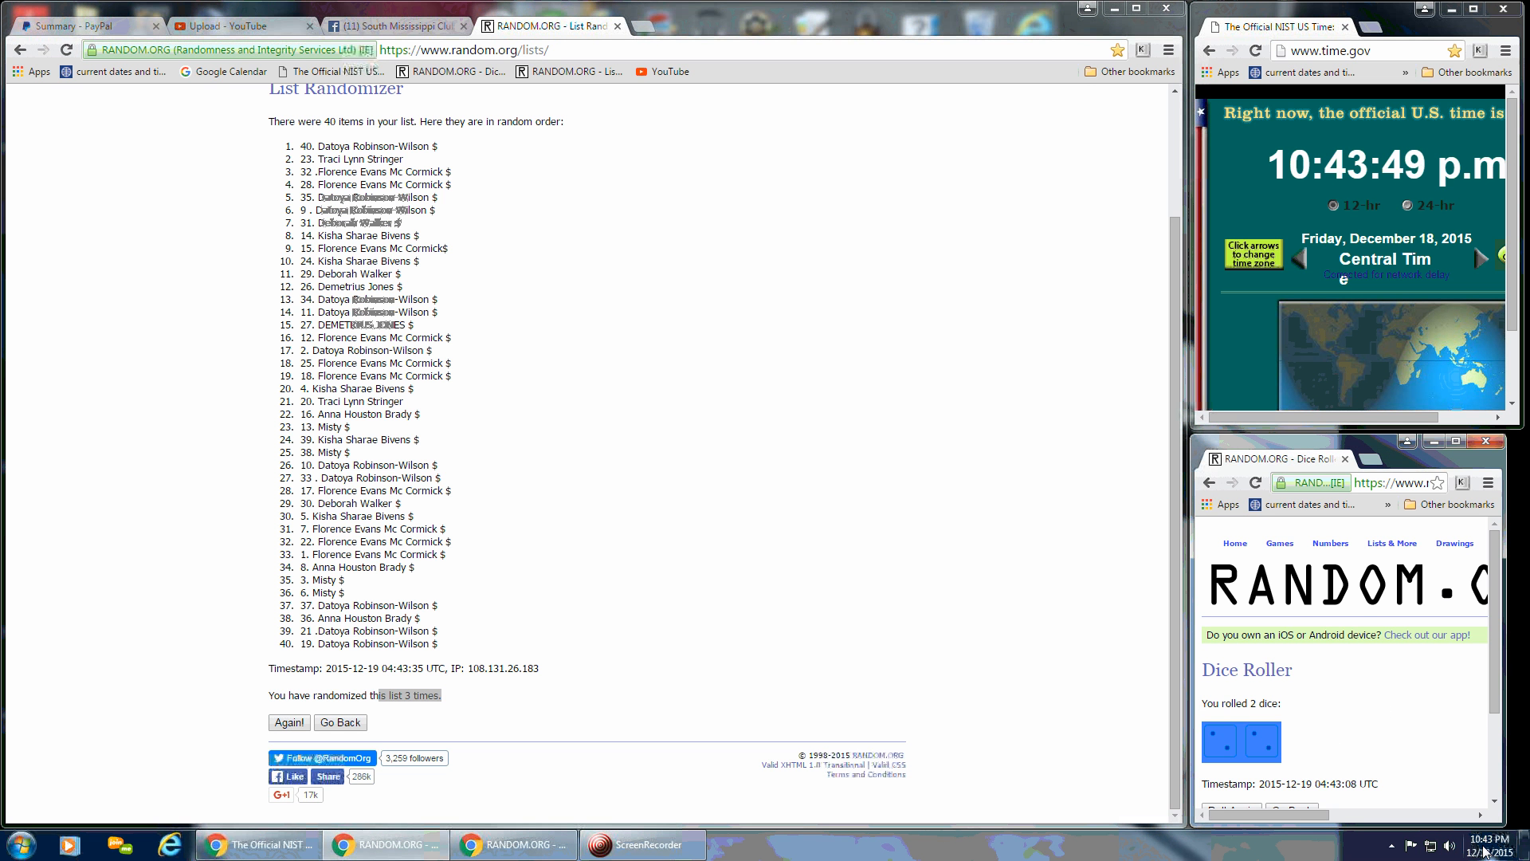
pyautogui.click(1482, 844)
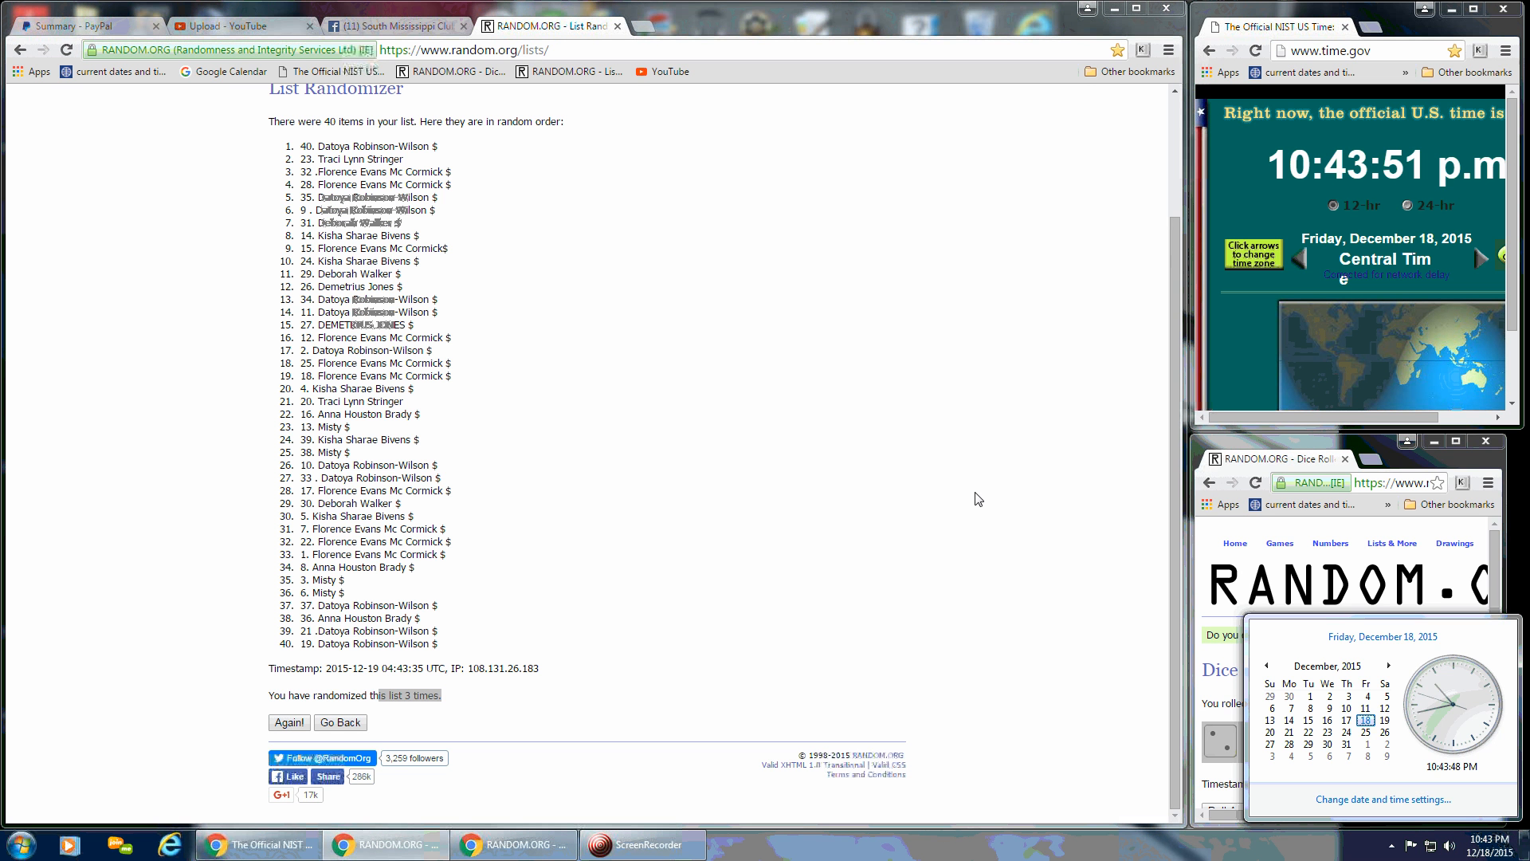
pyautogui.moveTo(941, 489)
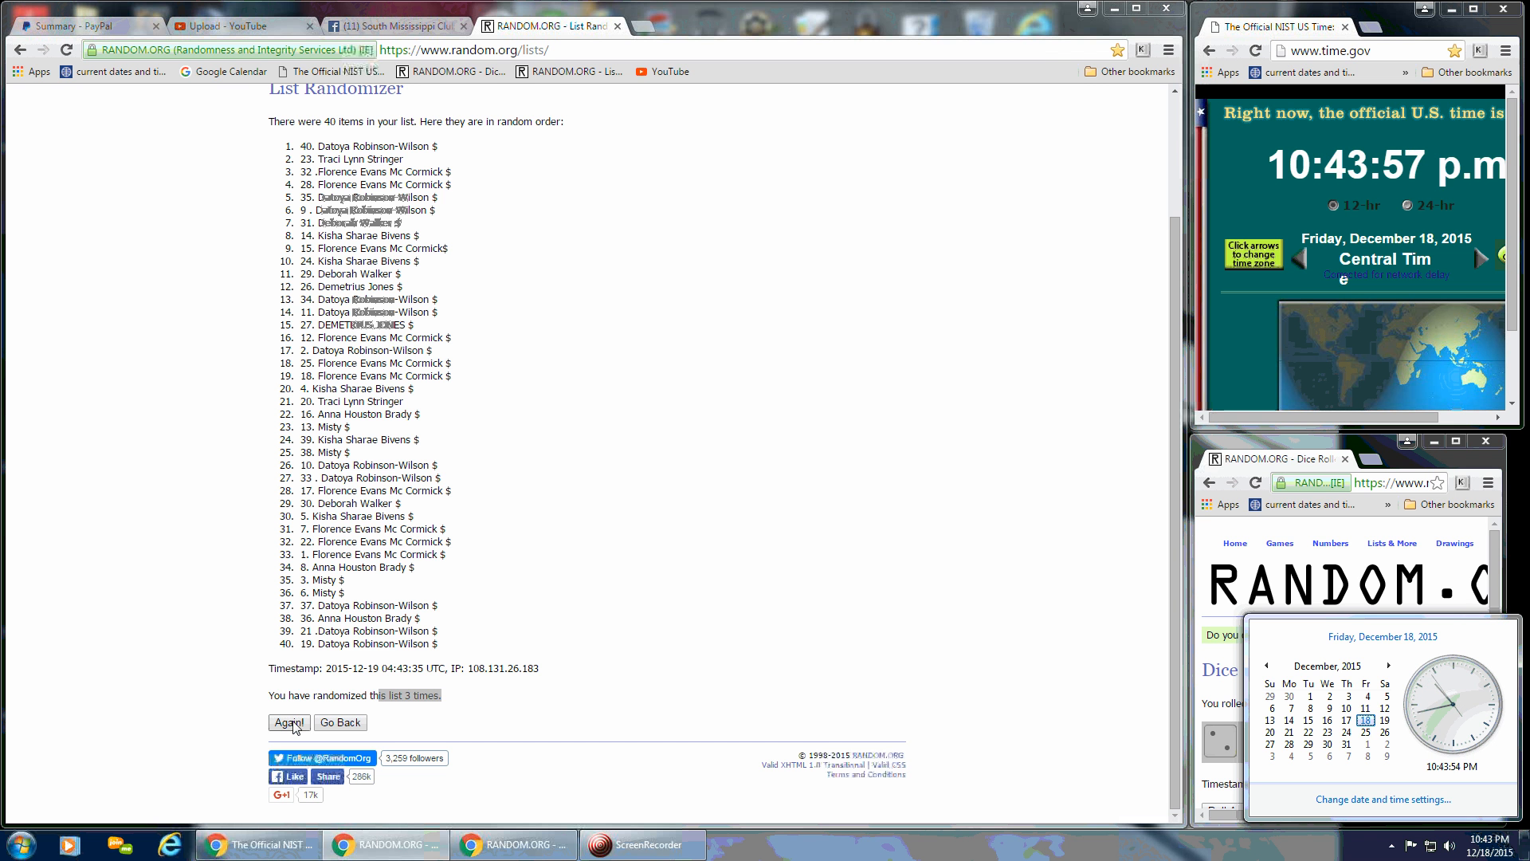
pyautogui.click(289, 721)
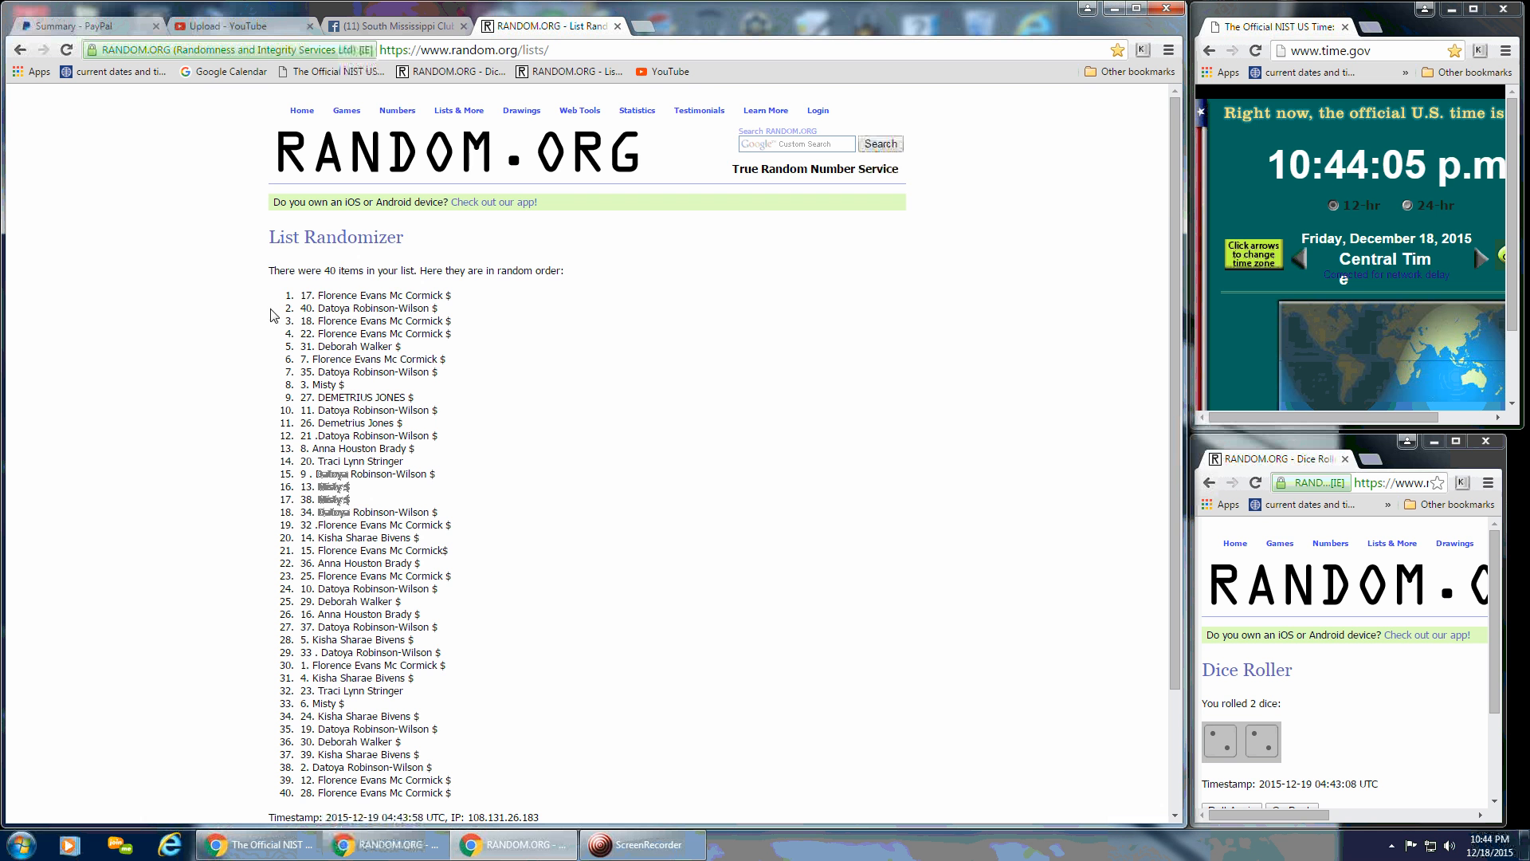
pyautogui.scroll(-3)
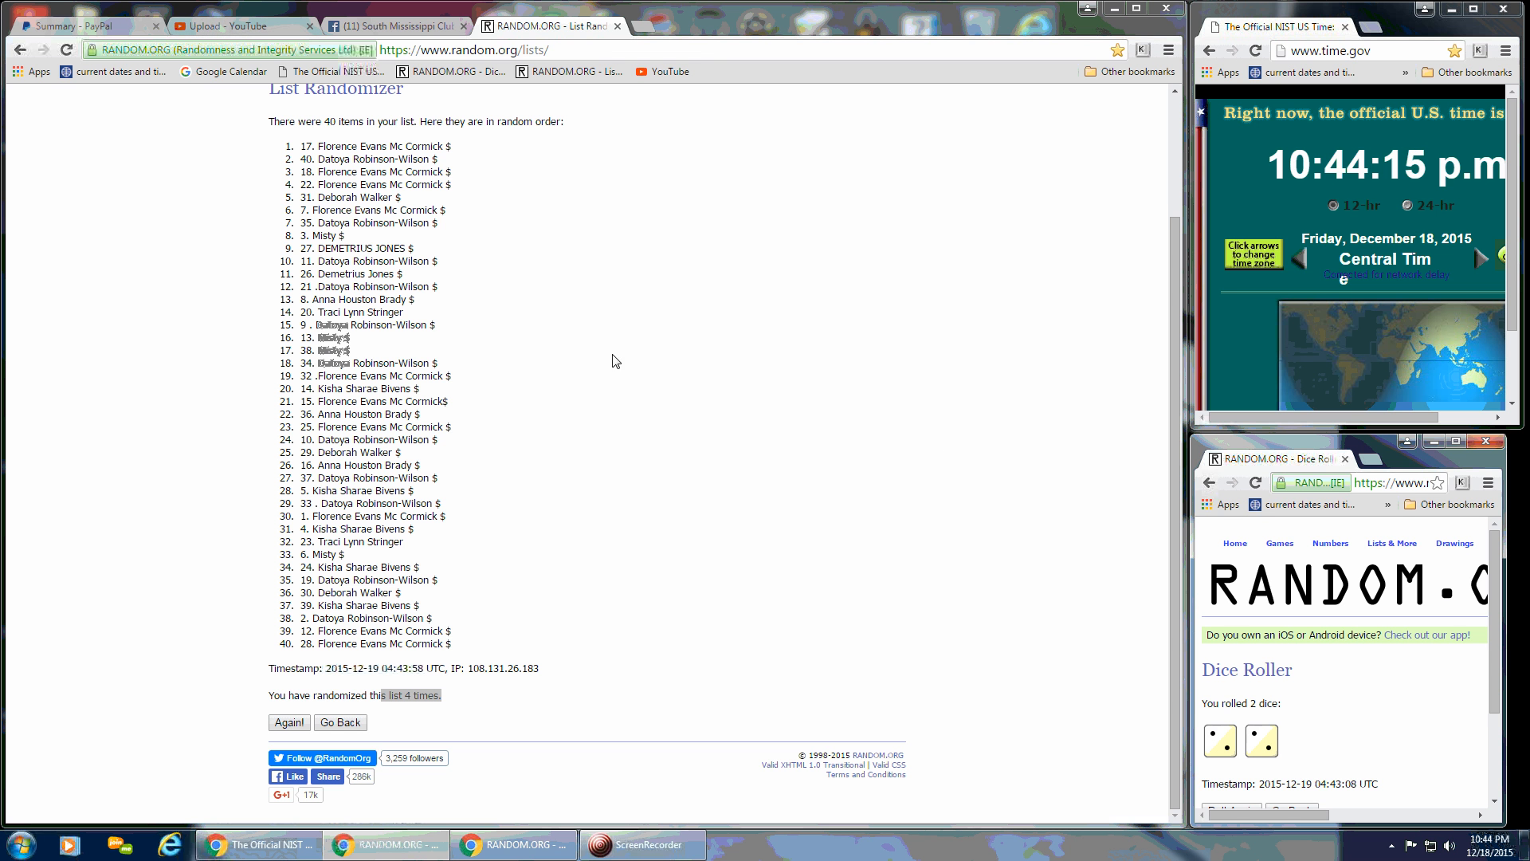
pyautogui.click(395, 25)
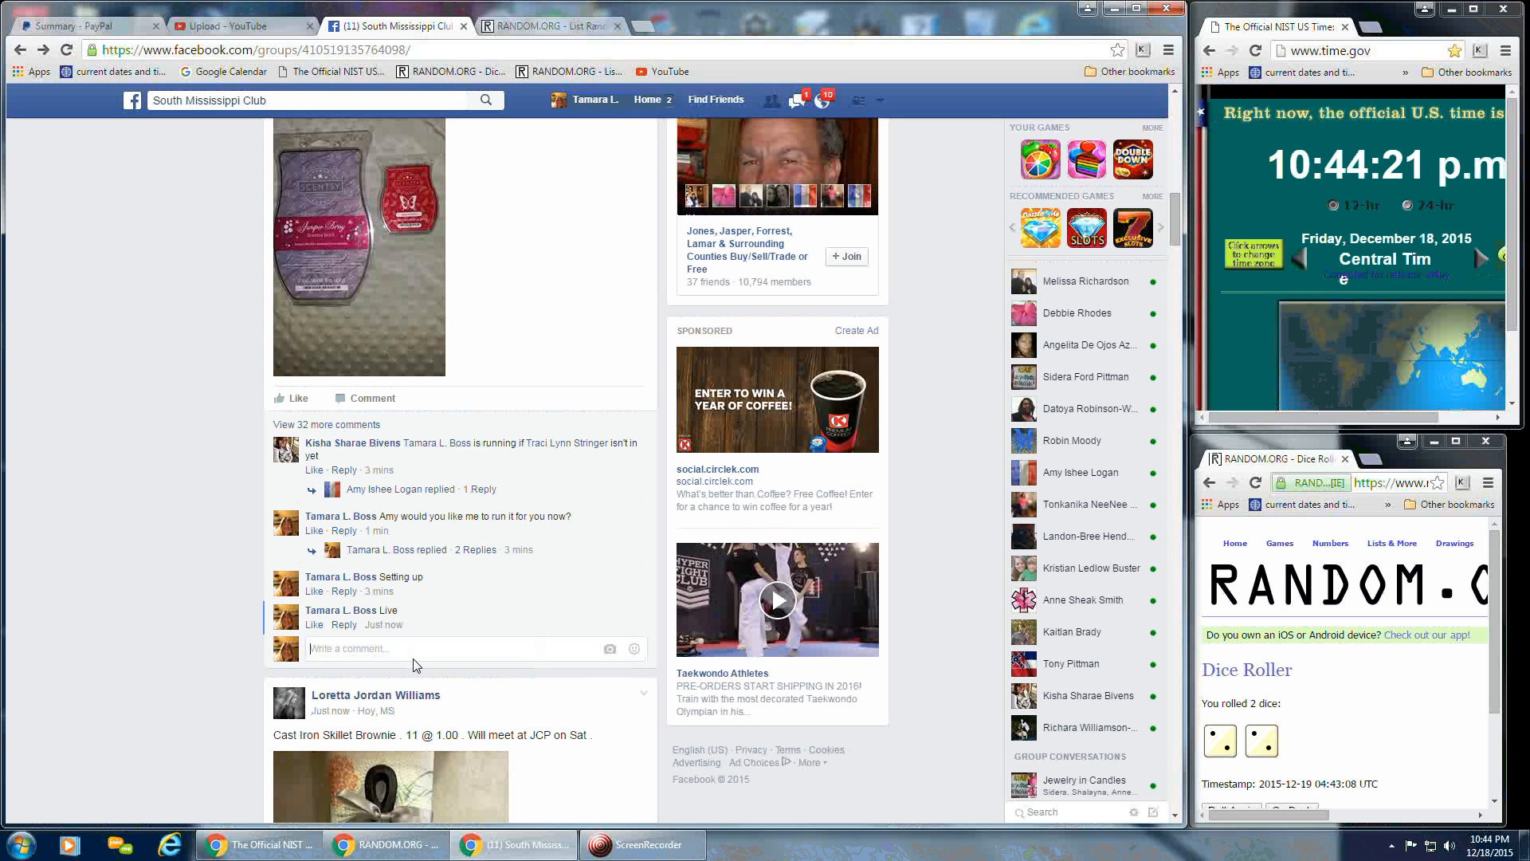
# Post a 'Done' comment, then bring the final randomized list back on screen.
pyautogui.write('Done')
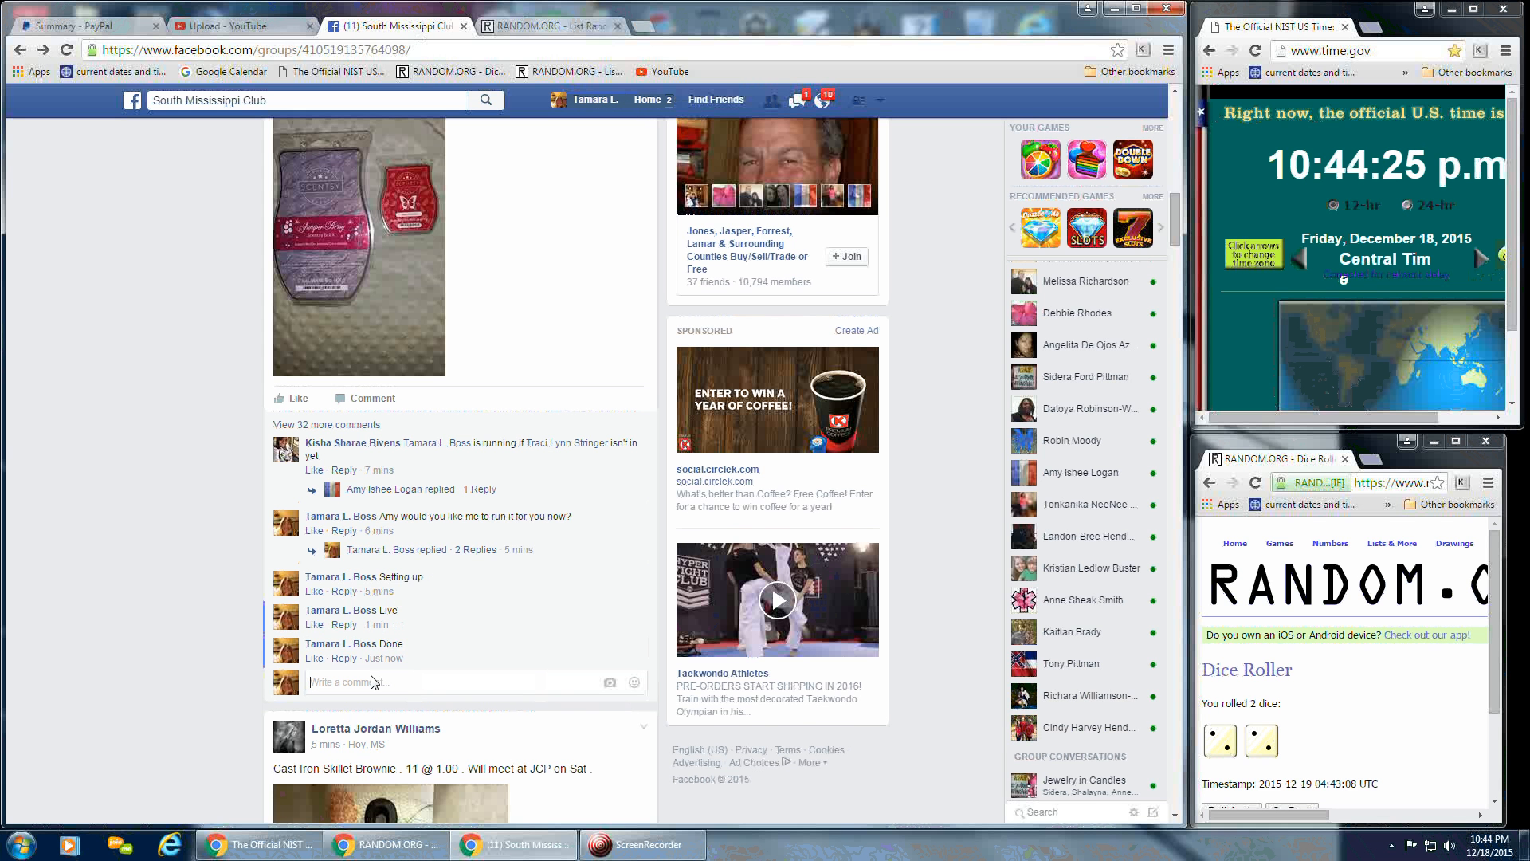
pyautogui.moveTo(383, 657)
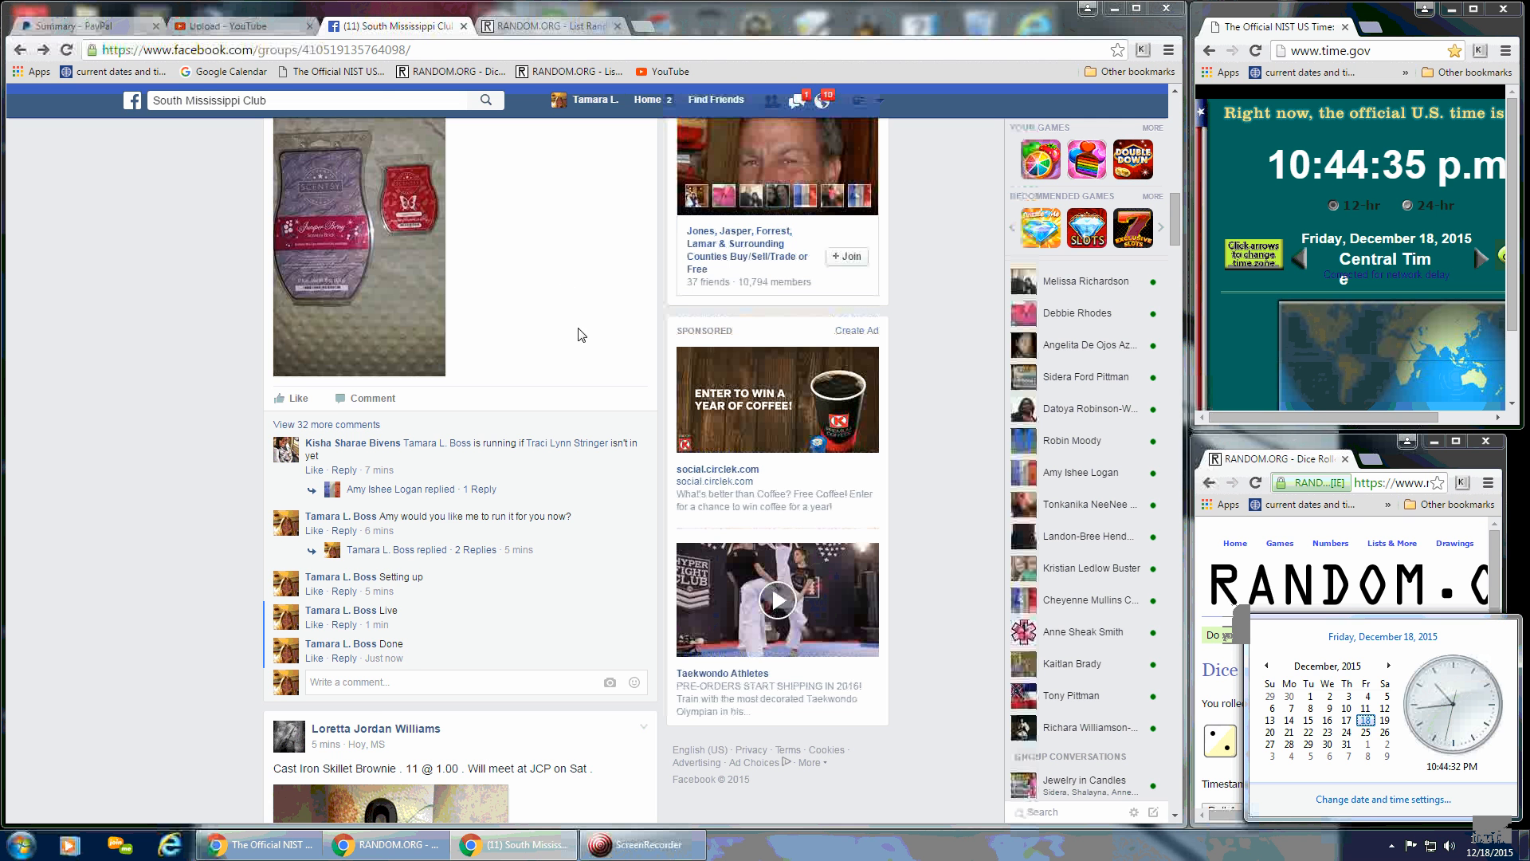
pyautogui.click(548, 25)
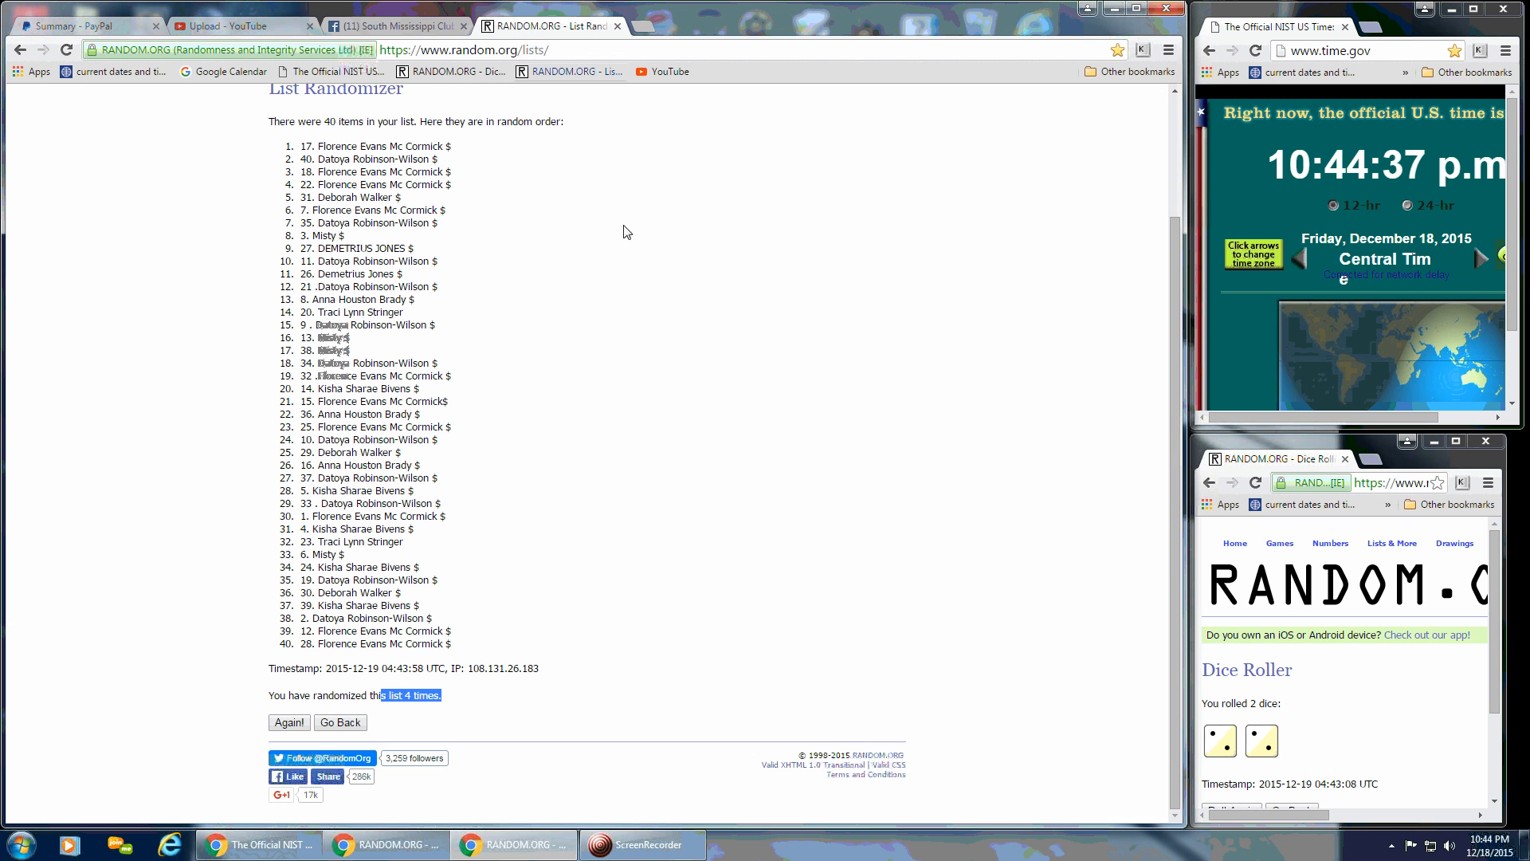
pyautogui.moveTo(627, 323)
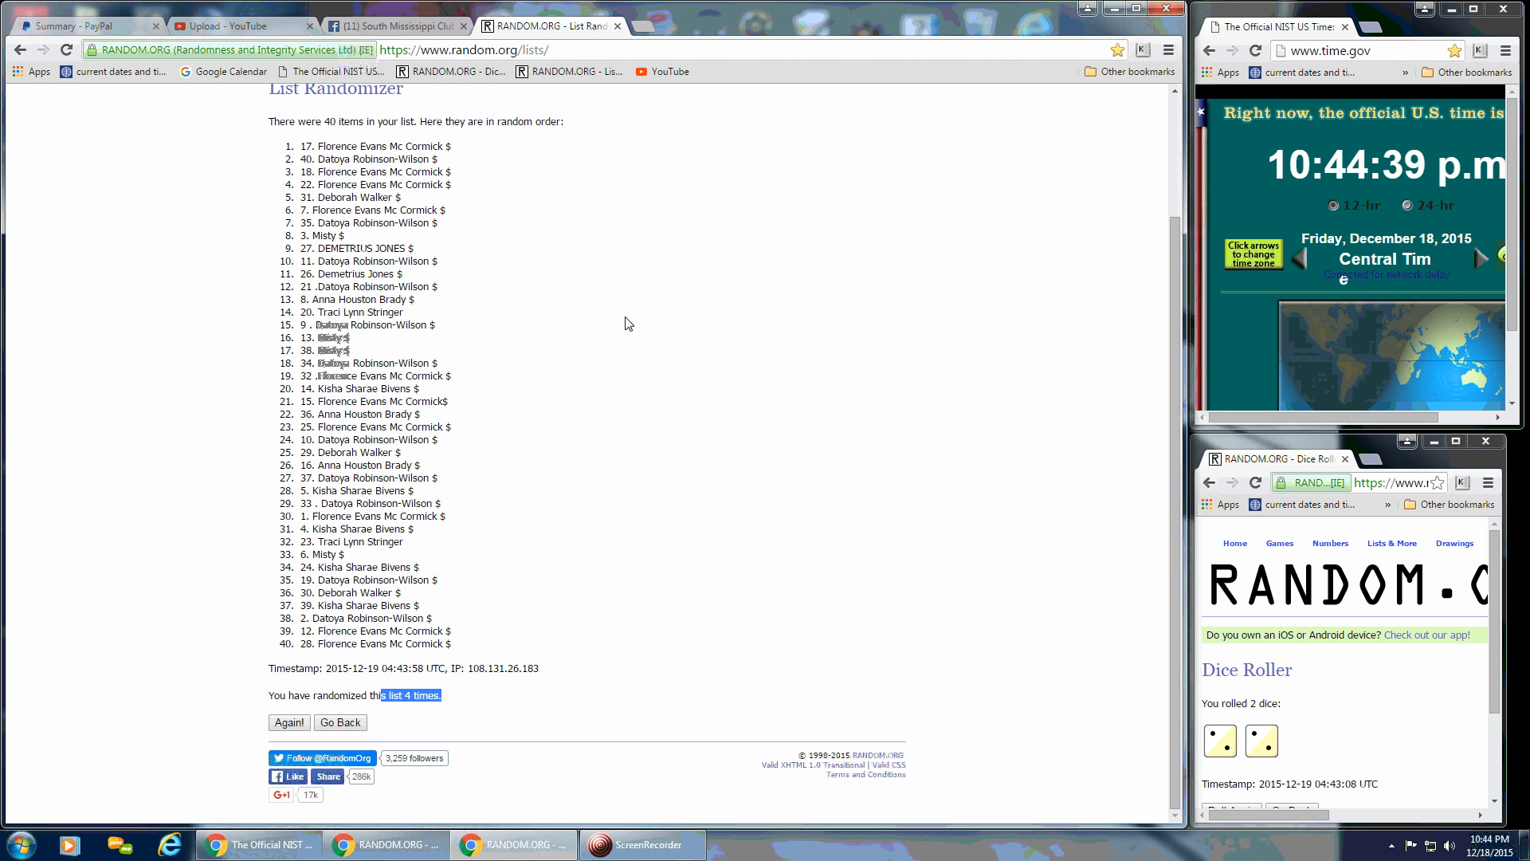